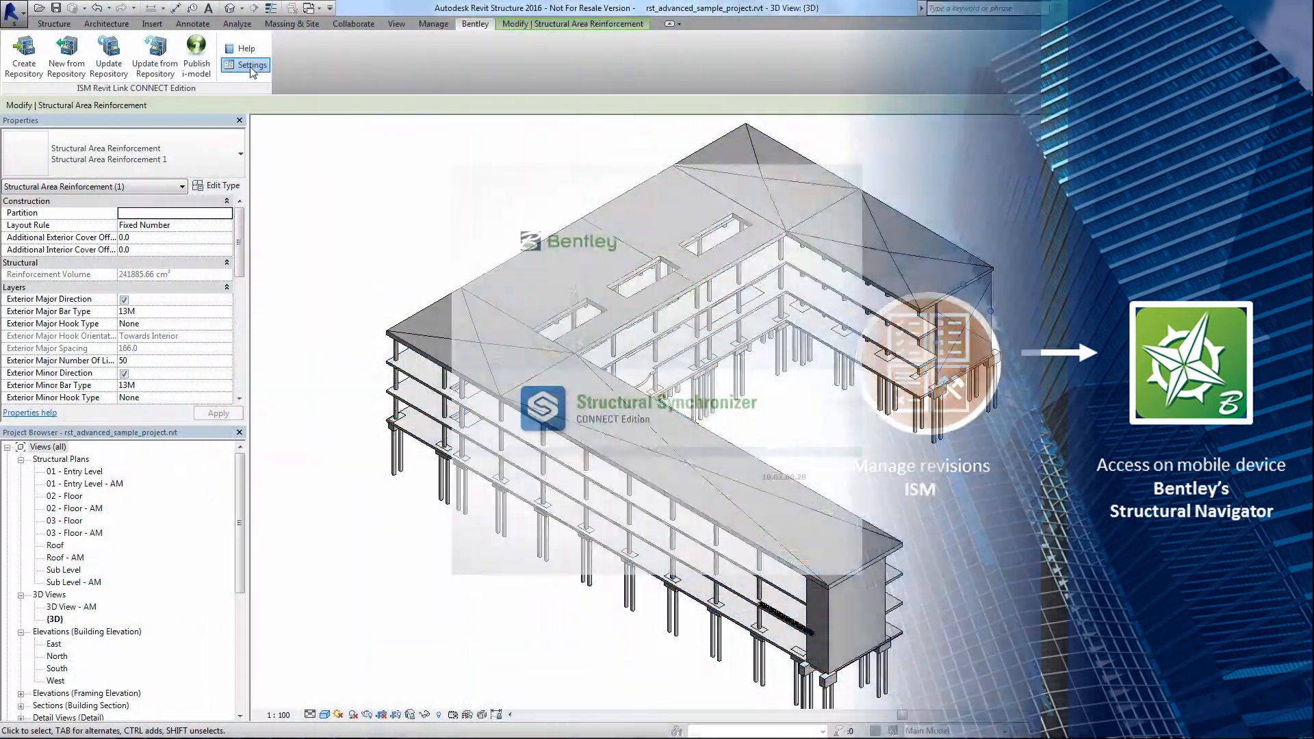
Point the ISM link settings at the Metric .db database and review its template mappings.
{"action": "left_click", "coordinate": [252, 65]}
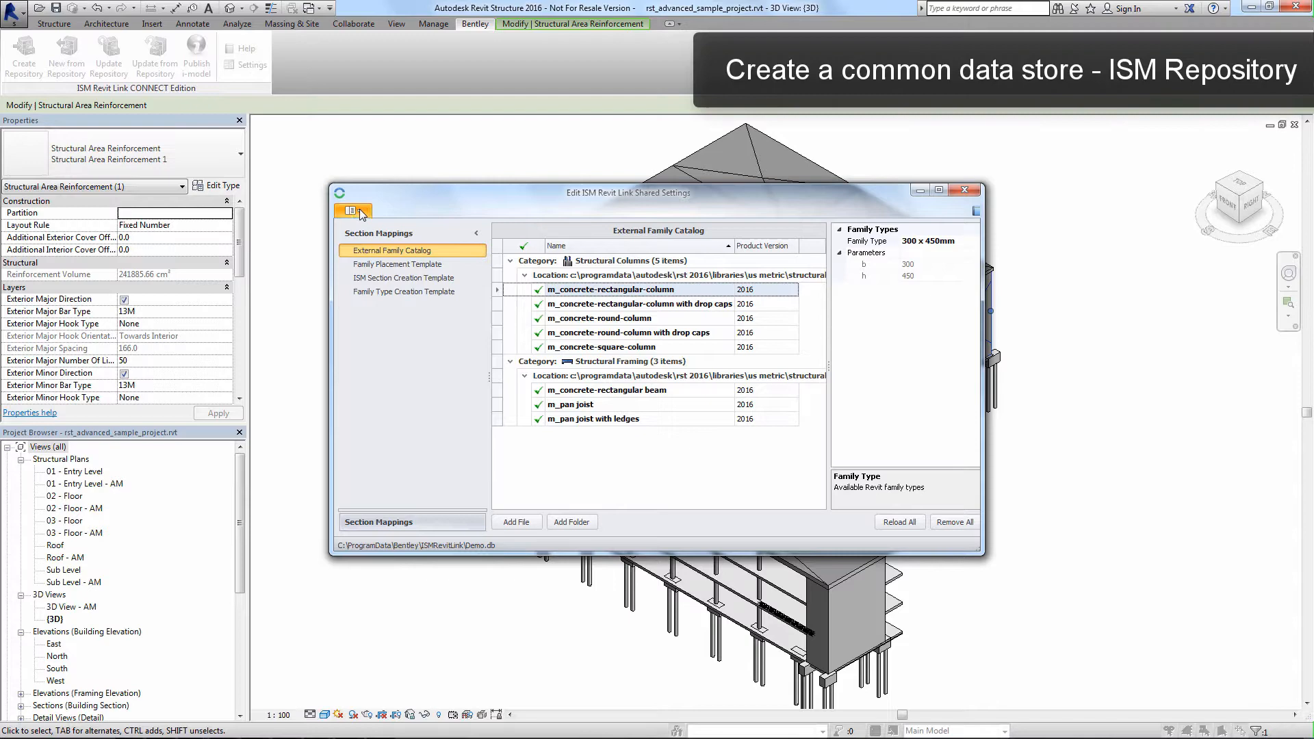
{"action": "left_click", "coordinate": [354, 210]}
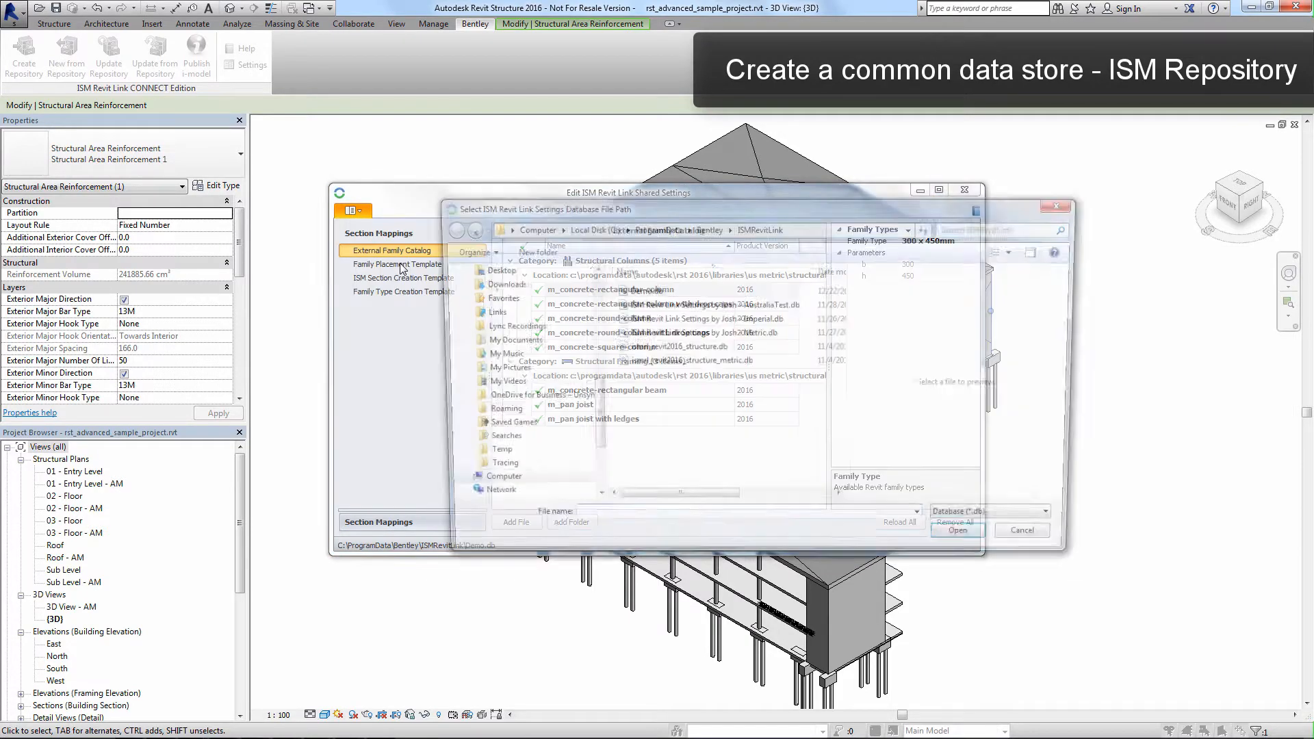
{"action": "left_click", "coordinate": [701, 332]}
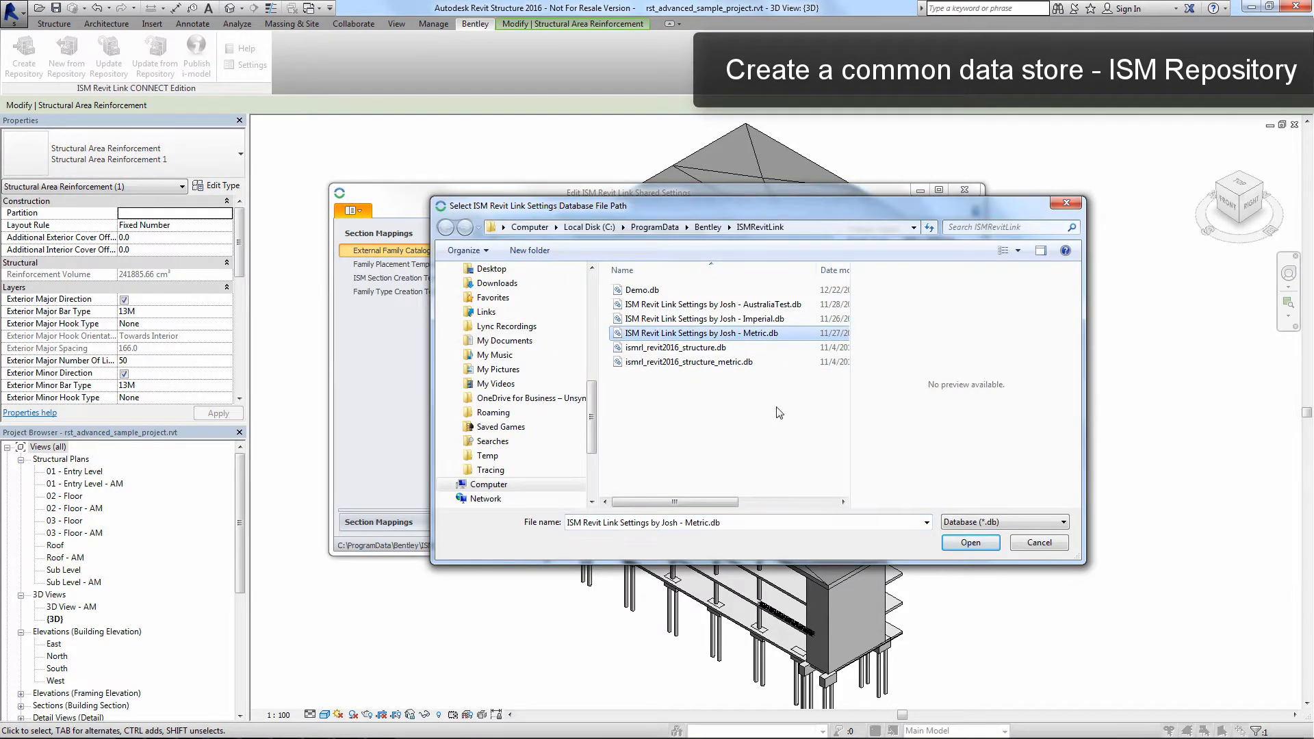
{"action": "left_click", "coordinate": [970, 542]}
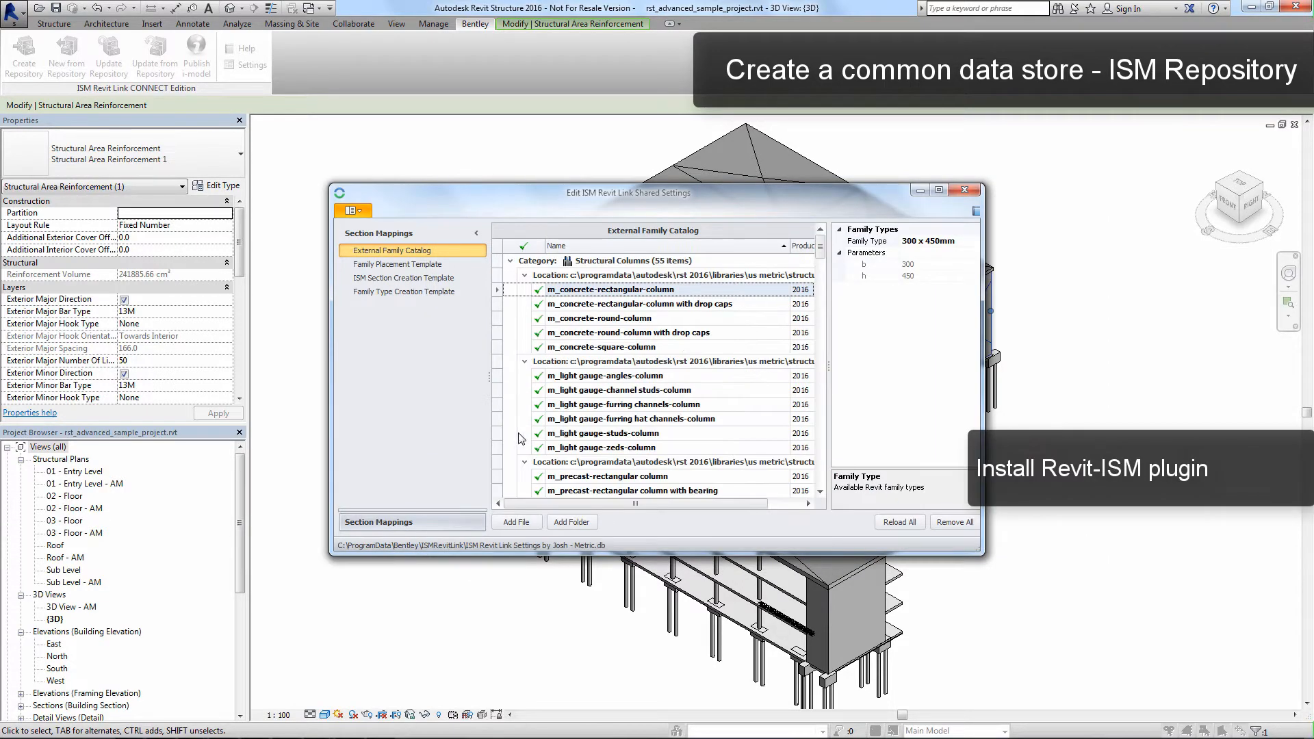
{"action": "left_click", "coordinate": [404, 278]}
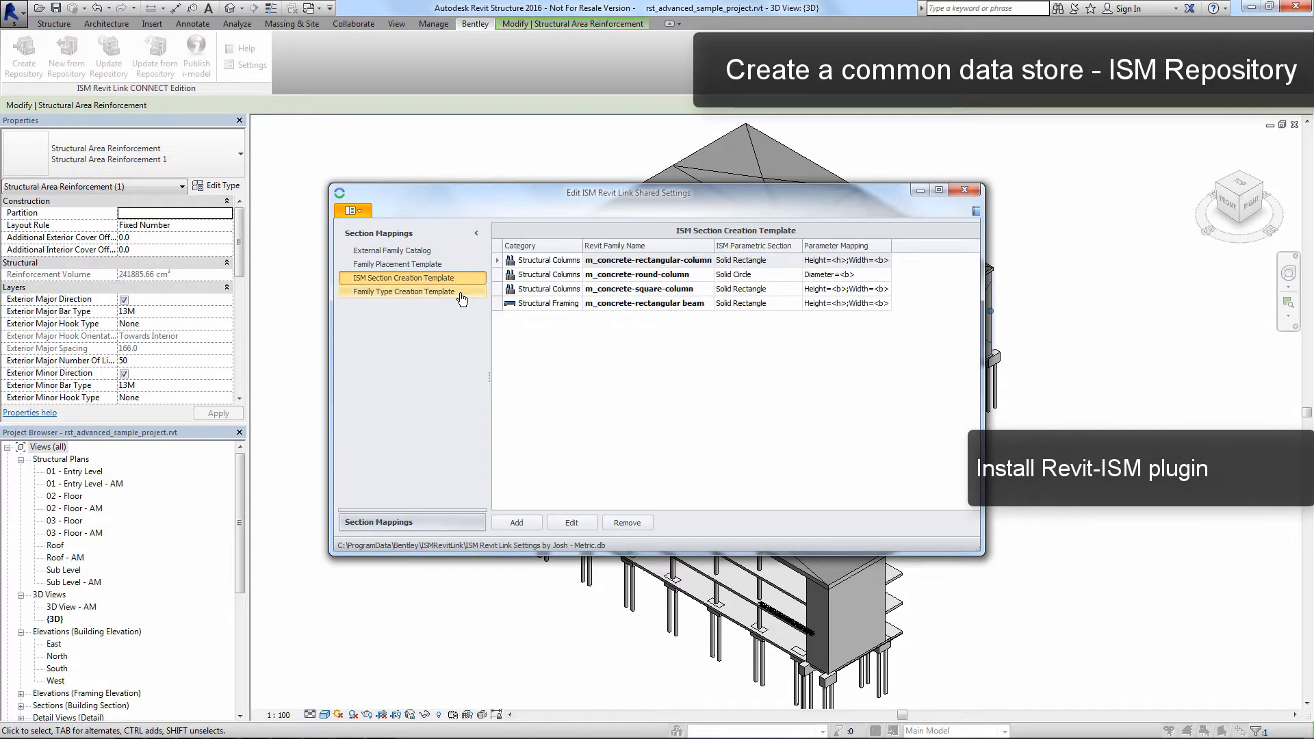
{"action": "left_click", "coordinate": [964, 189]}
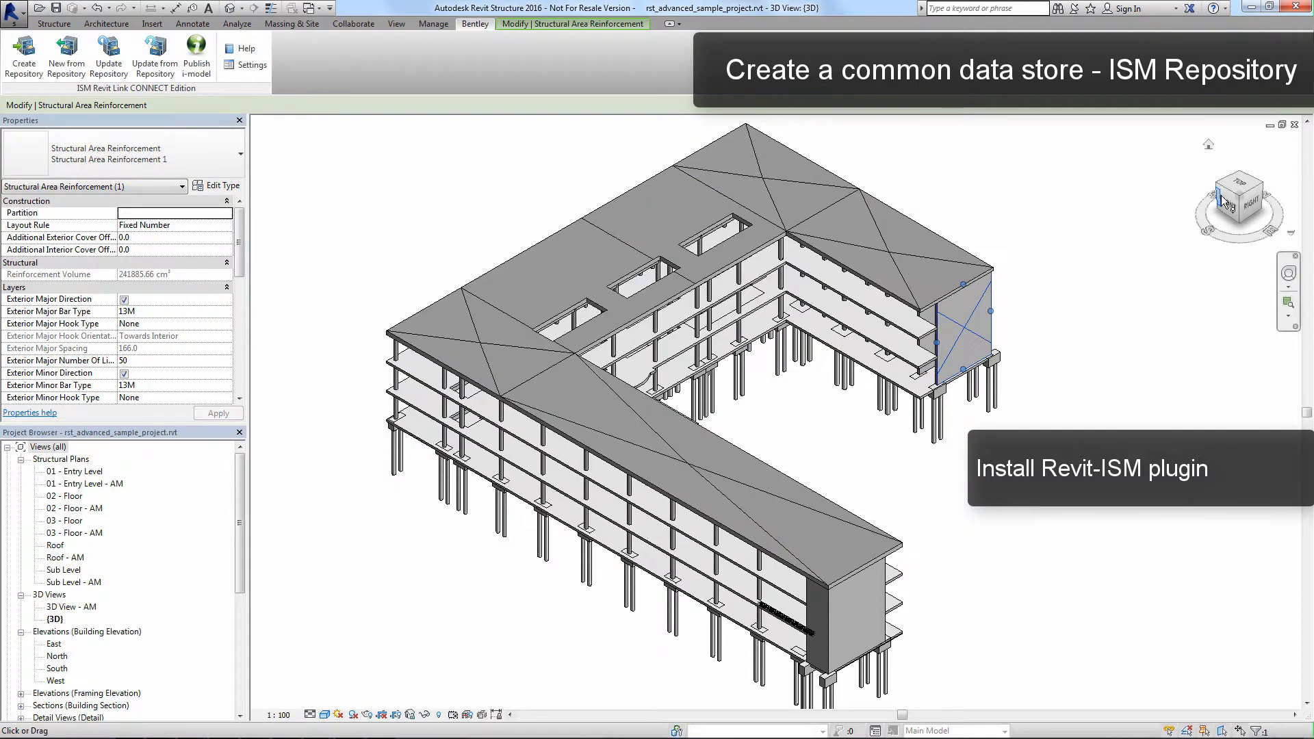
Select the 580 structural elements to analyse and launch ISM repository creation from Bentley.
{"action": "left_click", "coordinate": [1239, 197]}
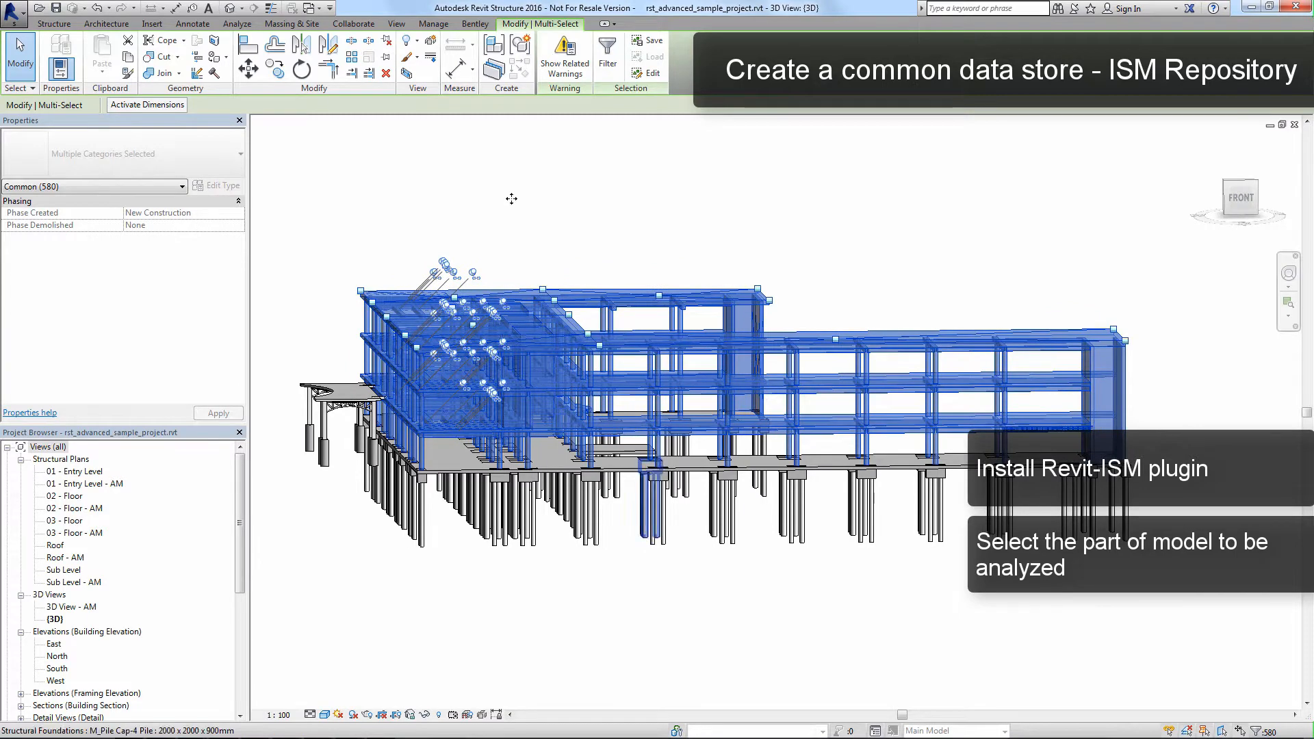
{"action": "left_click", "coordinate": [474, 24]}
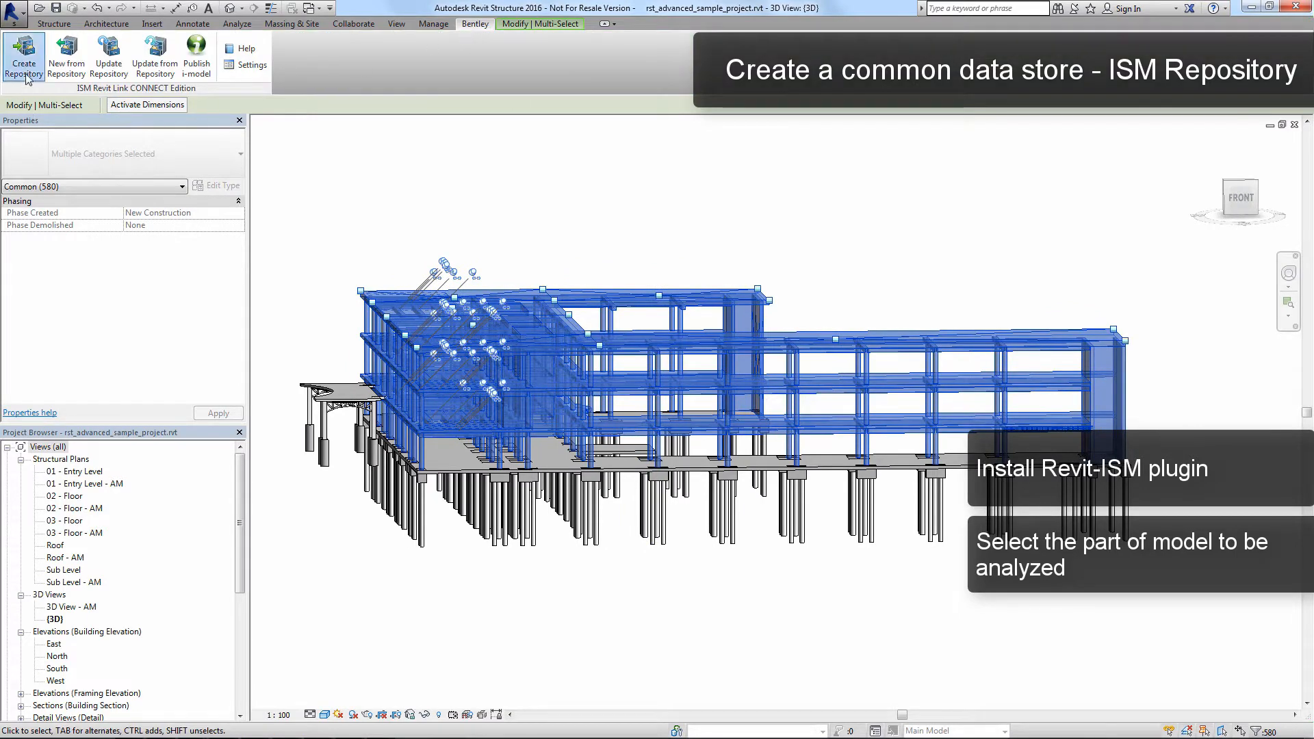
{"action": "left_click", "coordinate": [24, 57]}
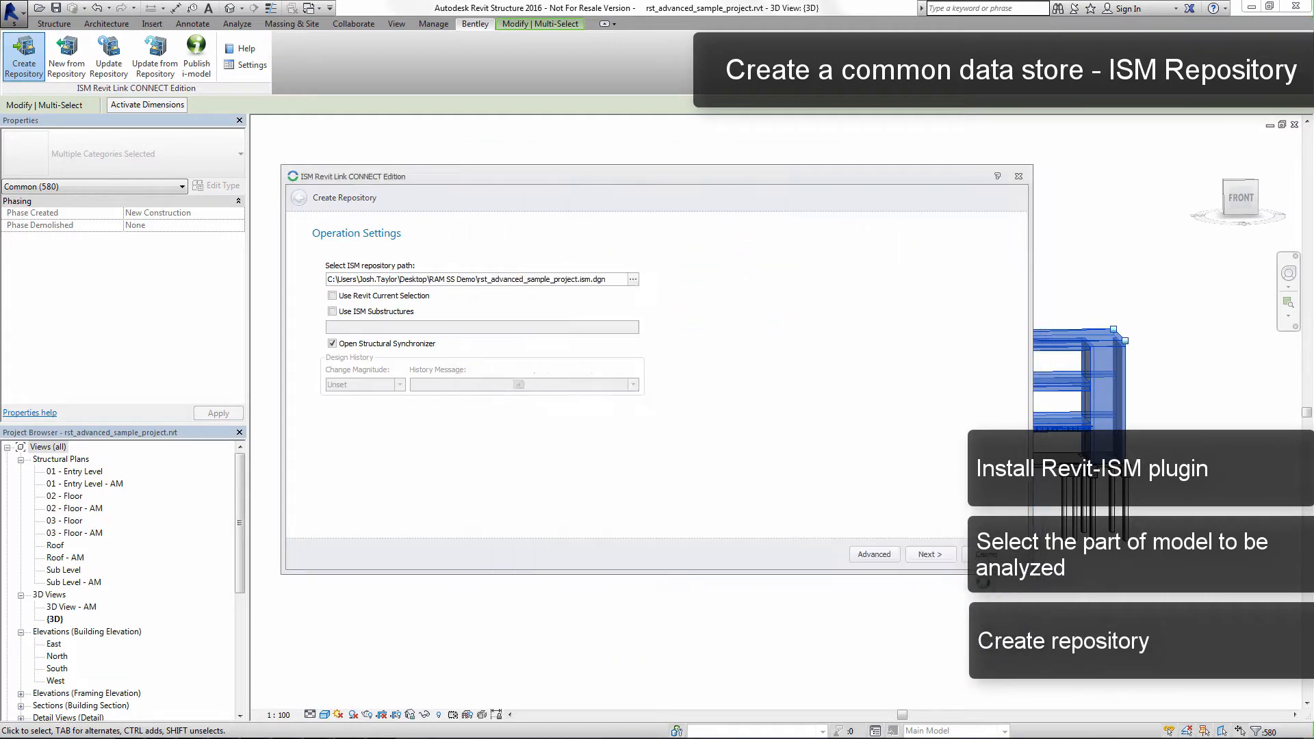
Restrict the new repository to the current Revit selection and continue.
{"action": "left_click", "coordinate": [332, 295]}
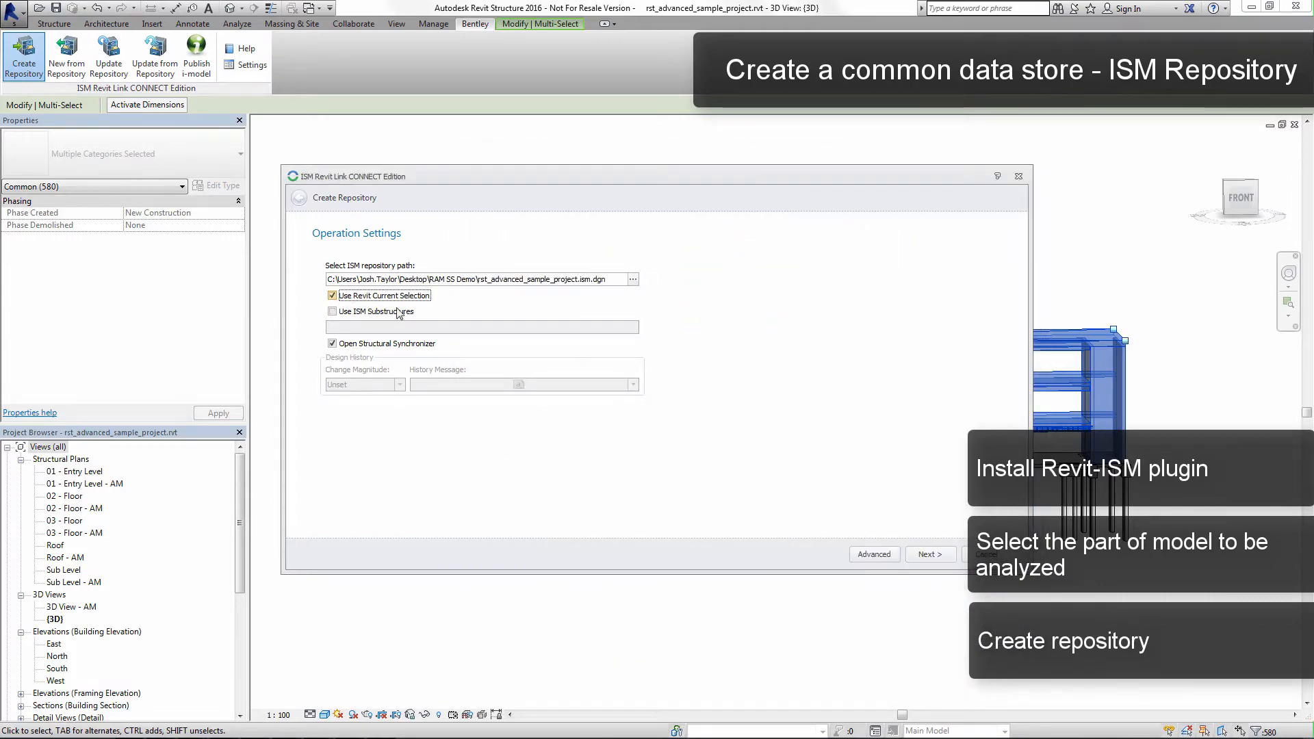
{"action": "left_click", "coordinate": [930, 554]}
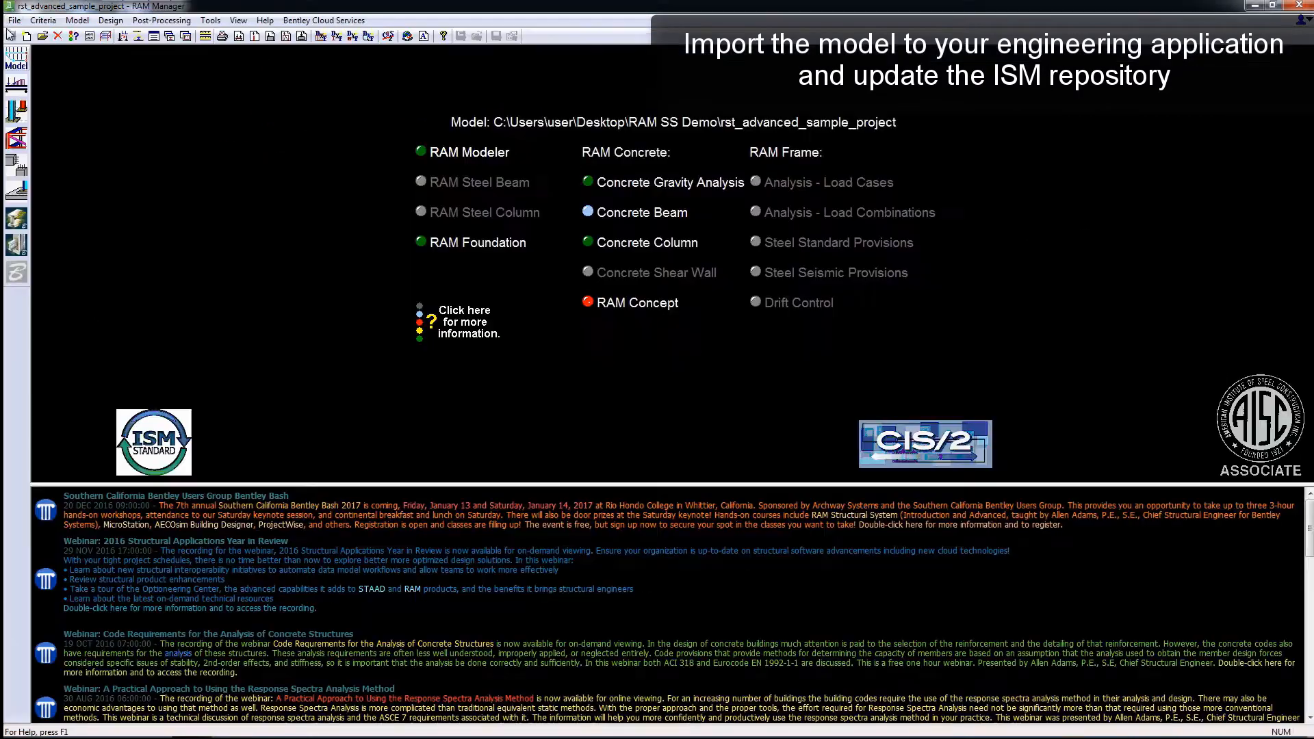
Push the RAM model changes into the ISM repository via File > ISM.
{"action": "left_click", "coordinate": [14, 19]}
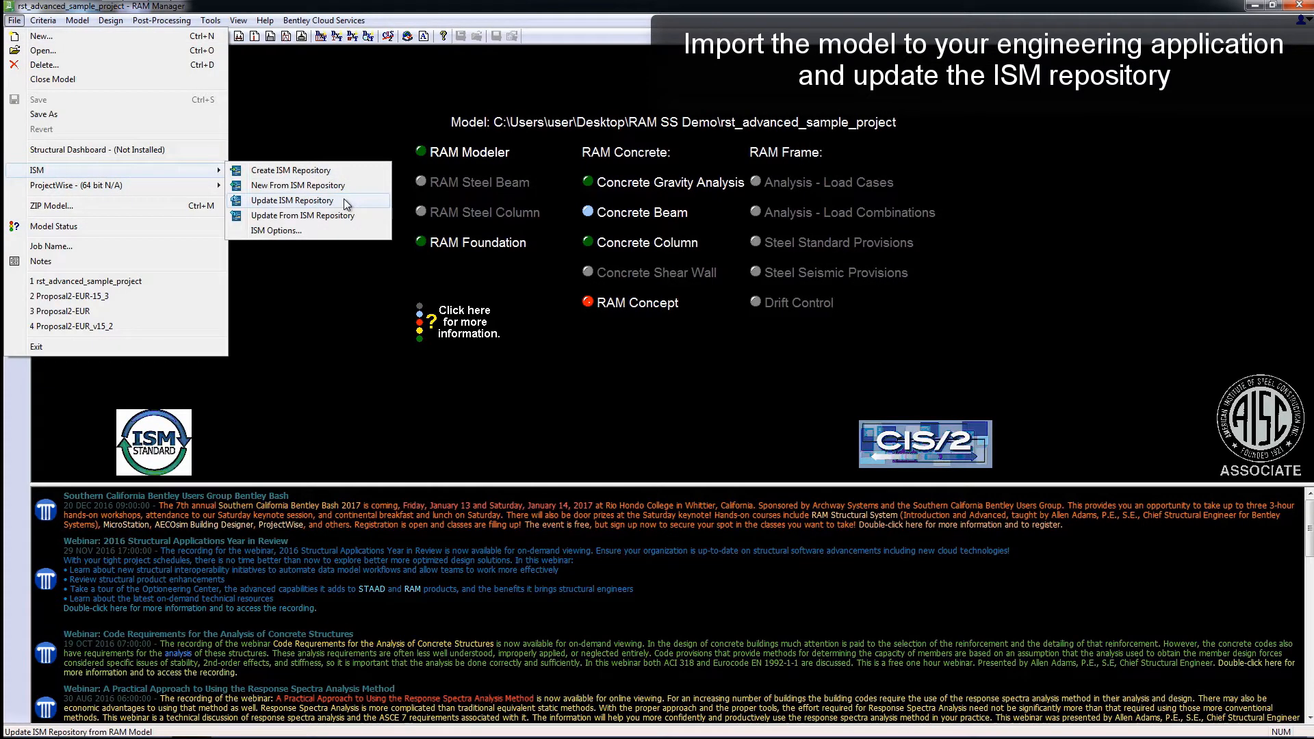
{"action": "left_click", "coordinate": [293, 200]}
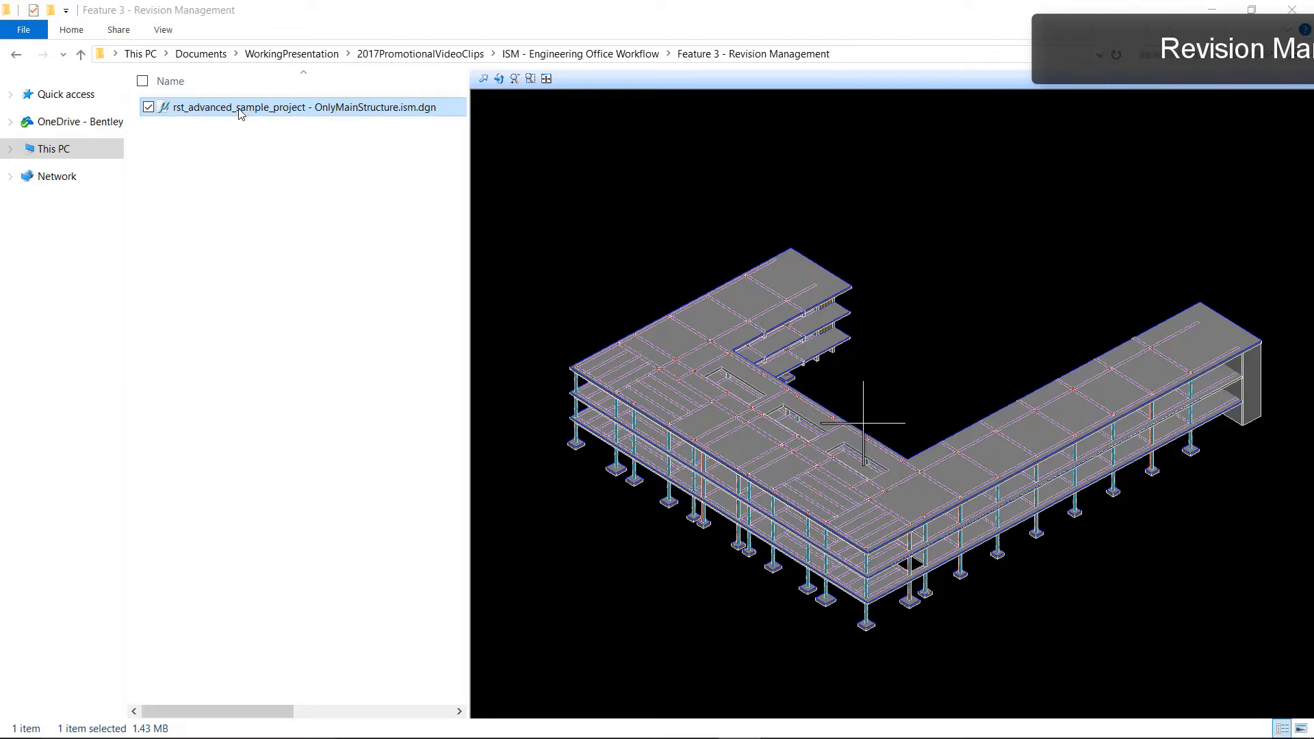
Diff revisions 1.2 and 2.6 from the .ism.dgn file's revision history.
{"action": "right_click", "coordinate": [298, 107]}
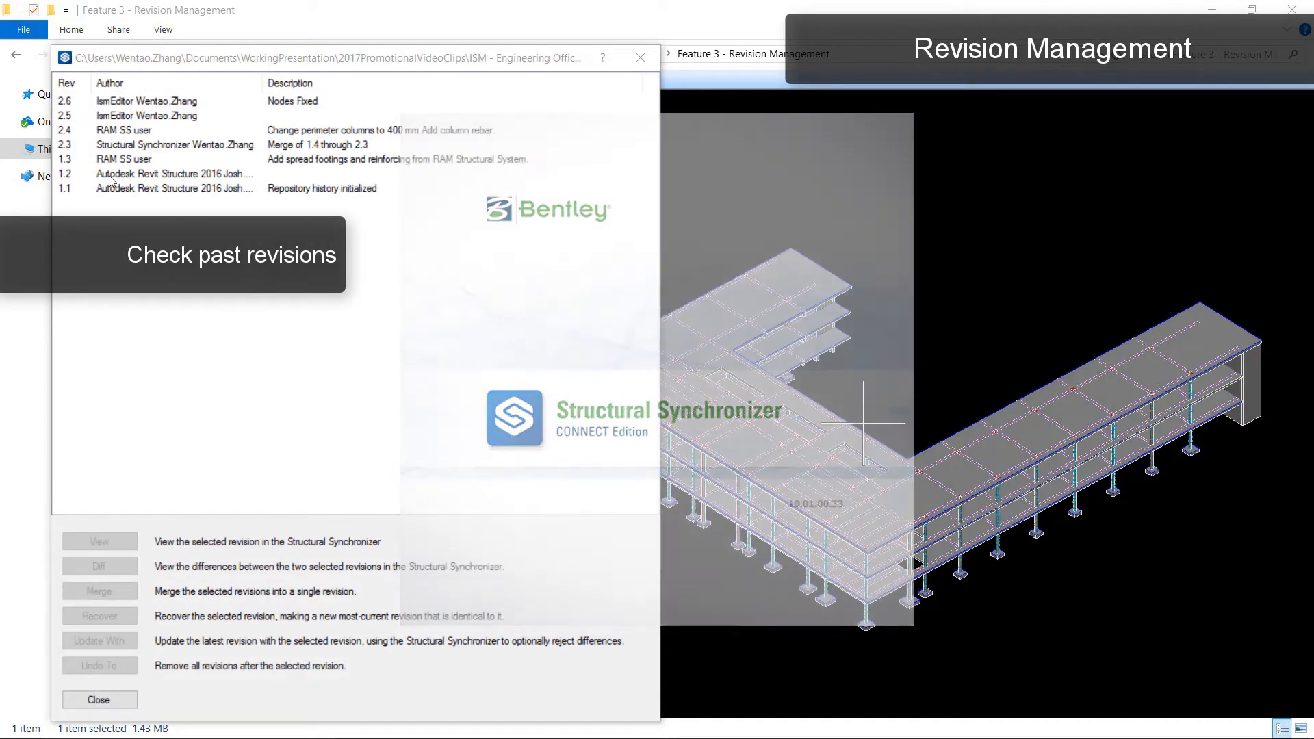
{"action": "left_click", "coordinate": [167, 173]}
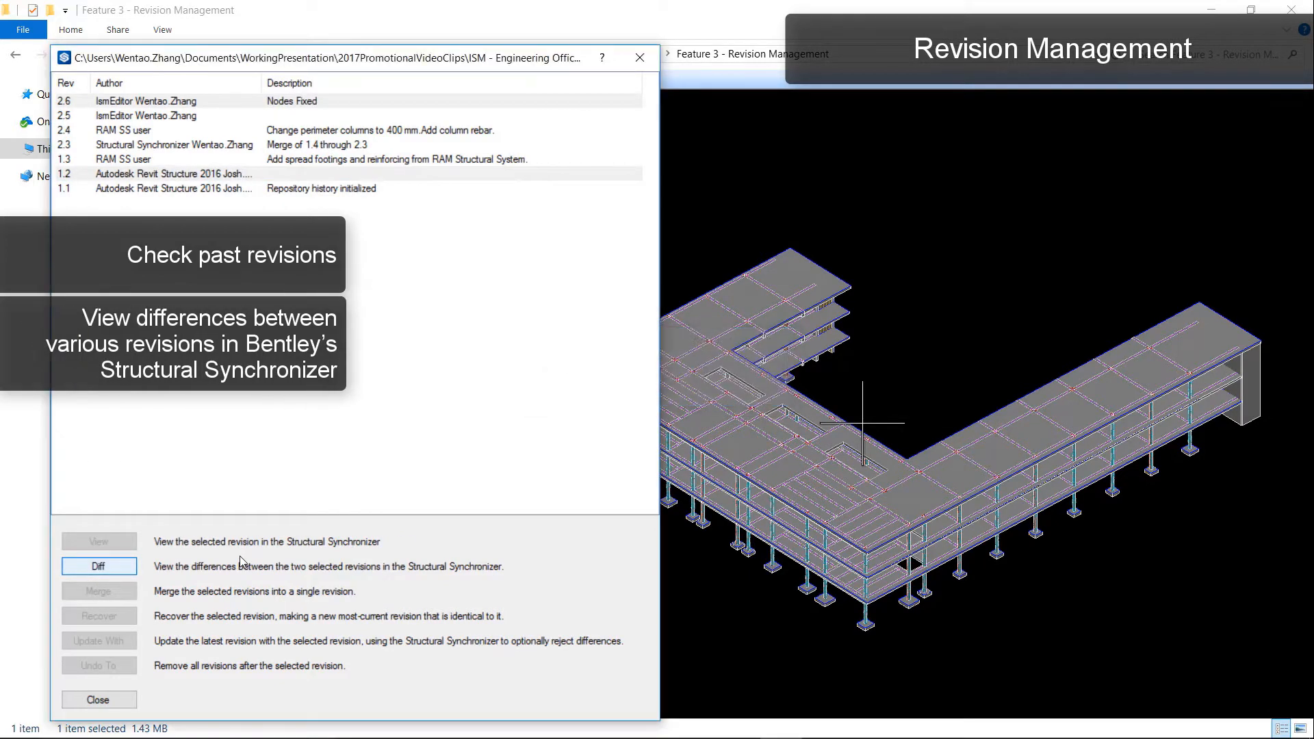
{"action": "left_click", "coordinate": [98, 566]}
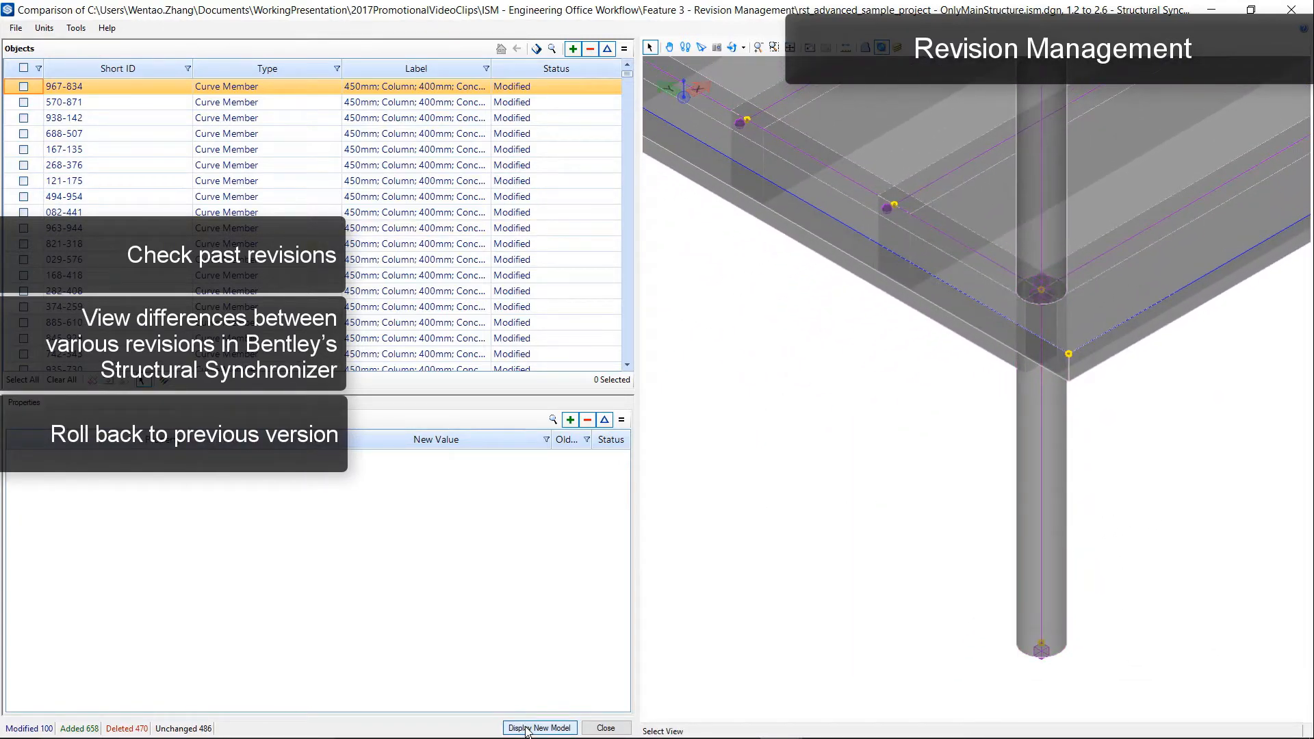
Toggle the 3D view between the new and old revisions of the modified column.
{"action": "left_click", "coordinate": [540, 727]}
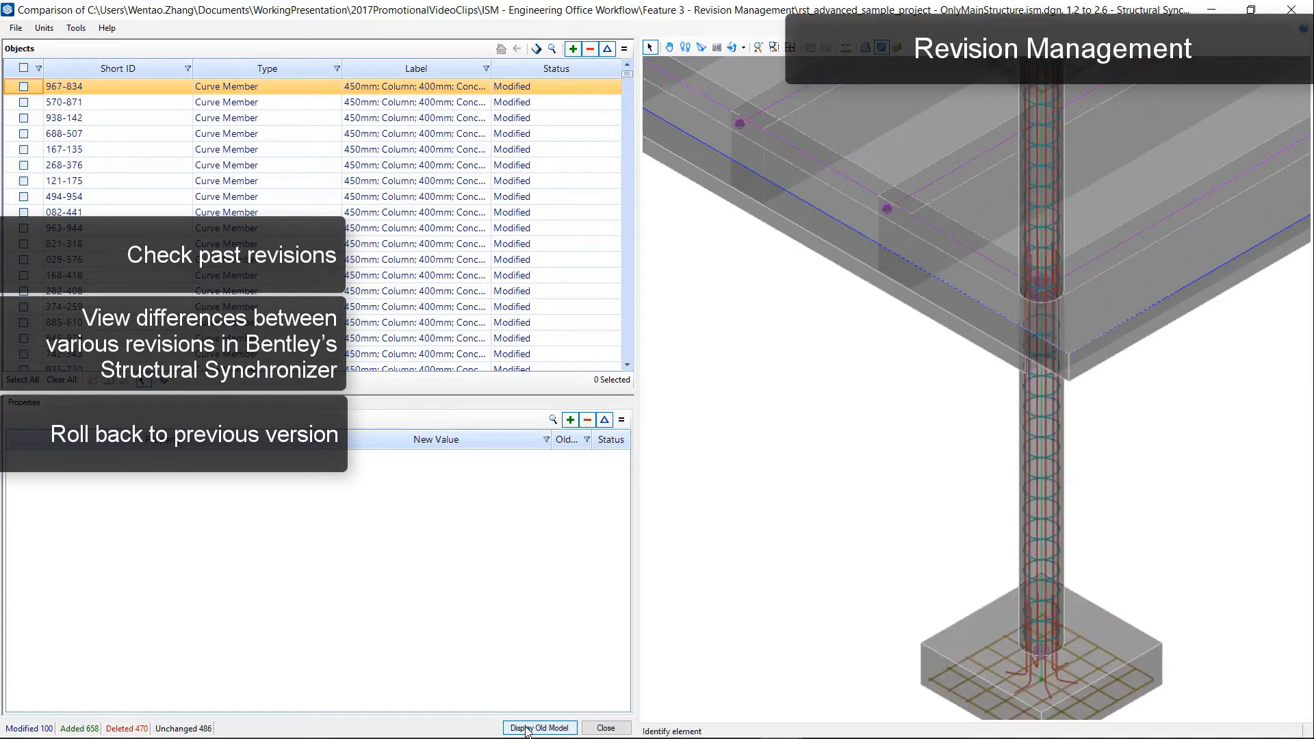
{"action": "left_click", "coordinate": [538, 728]}
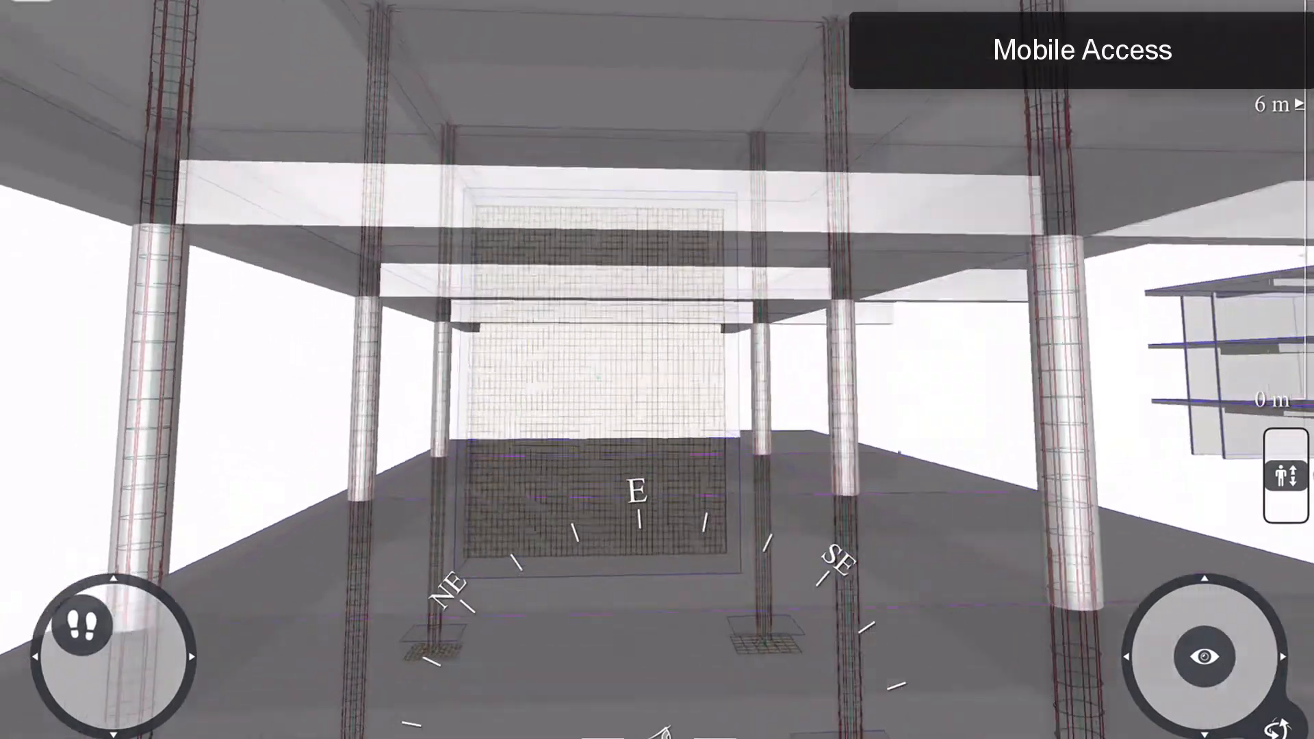
Bring up the preset views list to pick an overall view of the structure.
{"action": "left_click", "coordinate": [34, 33]}
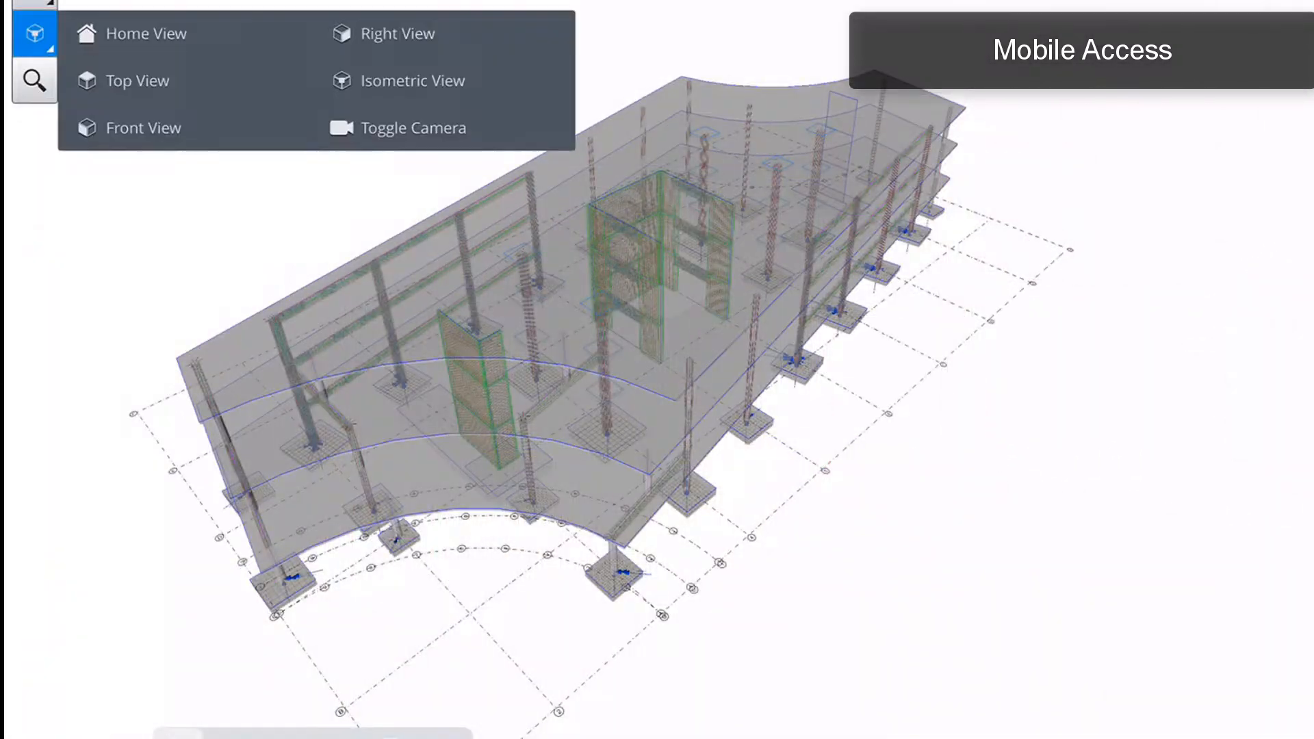